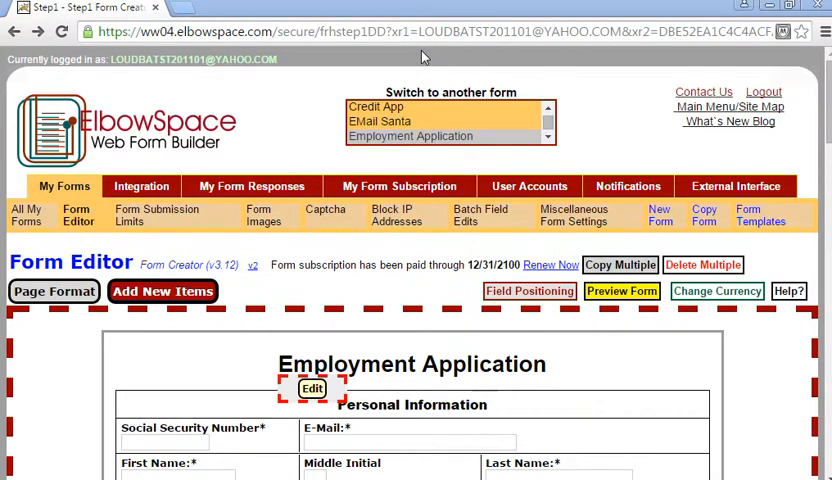
{"action": "mouse_move", "coordinate": [452, 90]}
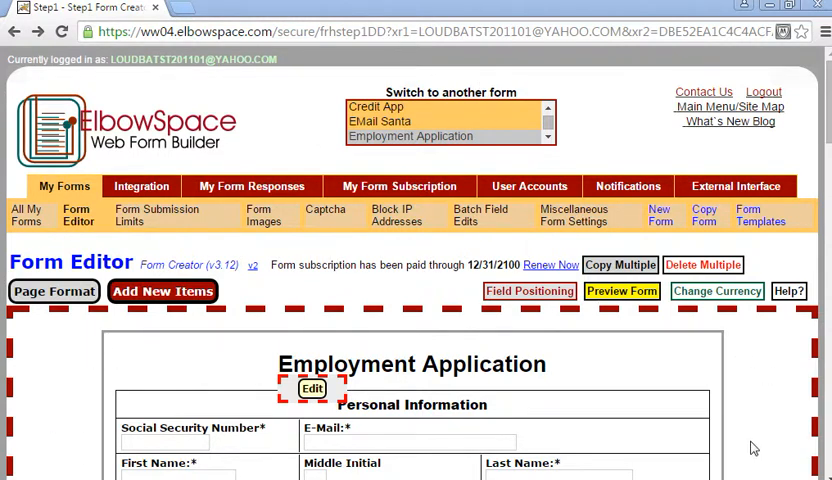
{"action": "mouse_move", "coordinate": [32, 252]}
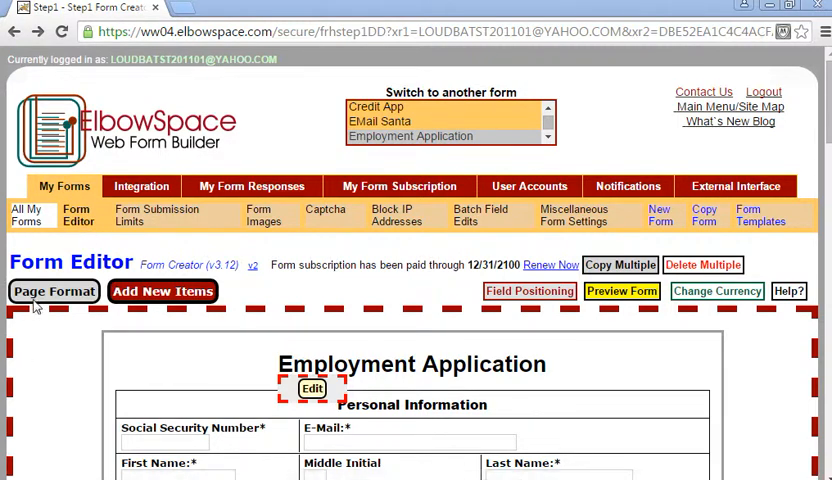
Show the Canvas Background group in the Page Formatting panel
{"action": "left_click", "coordinate": [52, 292]}
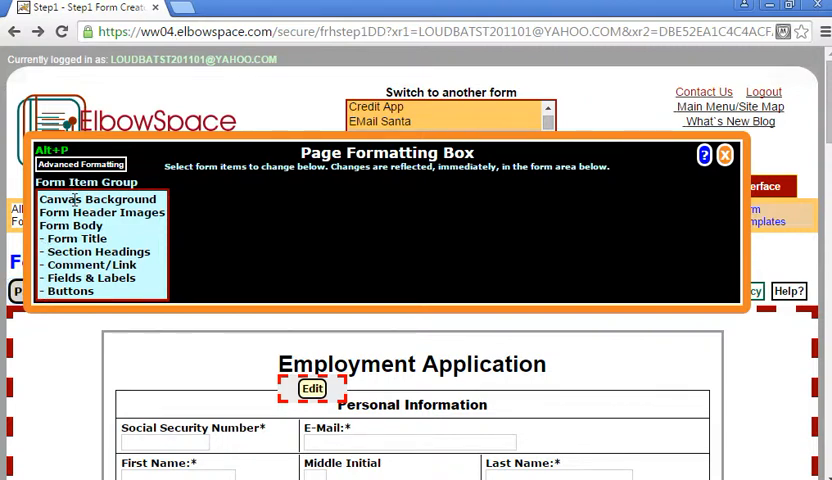
{"action": "left_click", "coordinate": [96, 200]}
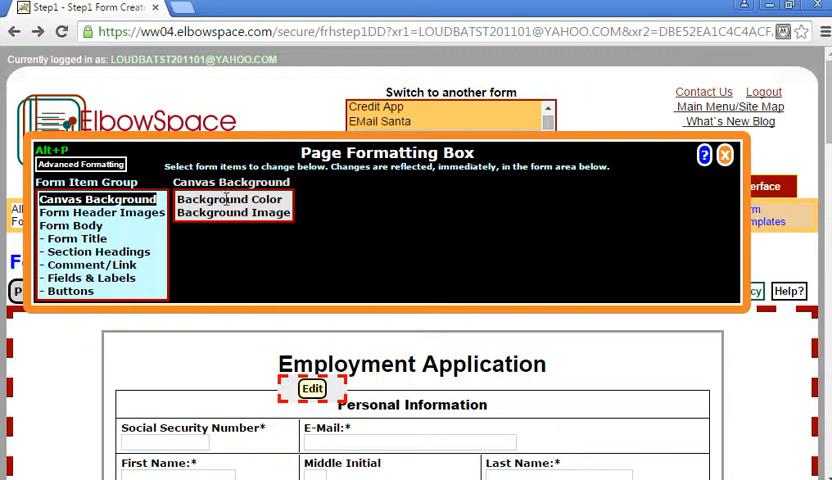
Choose the orange swatch (#FFCC00) as the canvas Background Color
{"action": "left_click", "coordinate": [228, 200]}
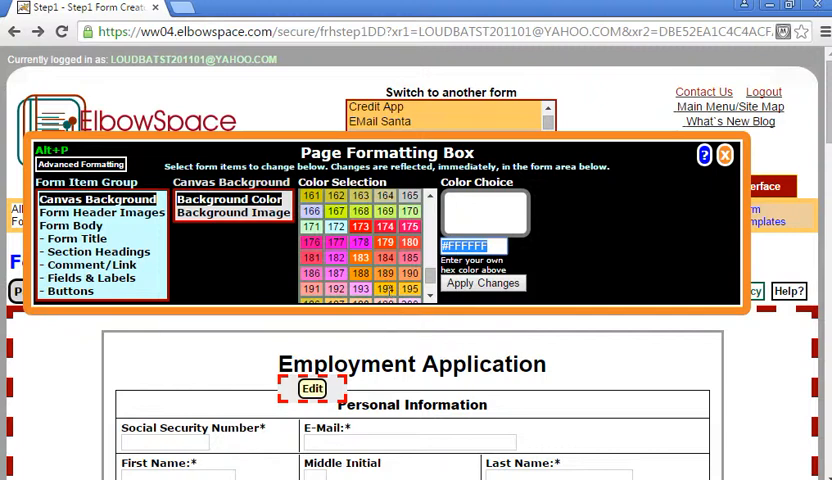
{"action": "left_click", "coordinate": [384, 288]}
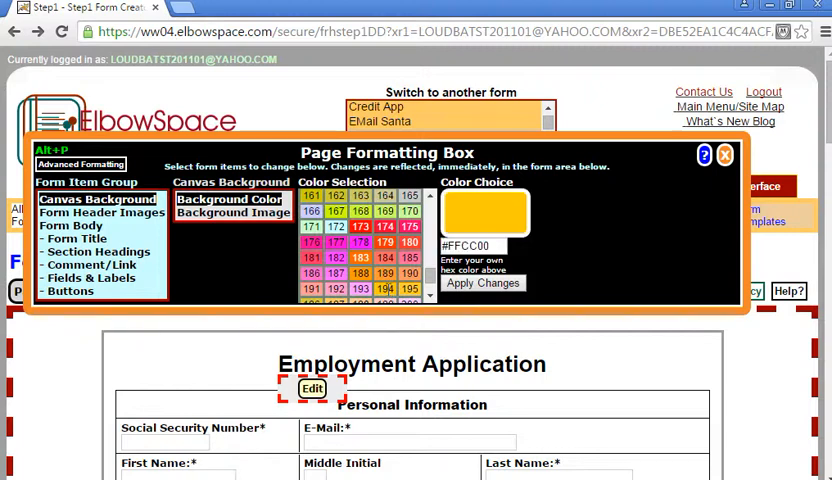